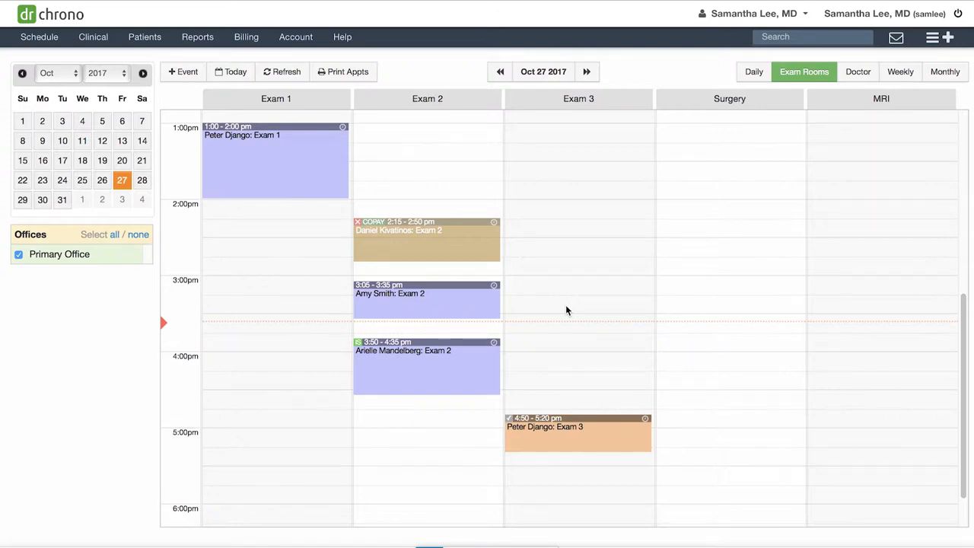
- Open Staff Permissions from the Account menu's Practice Settings
click(296, 36)
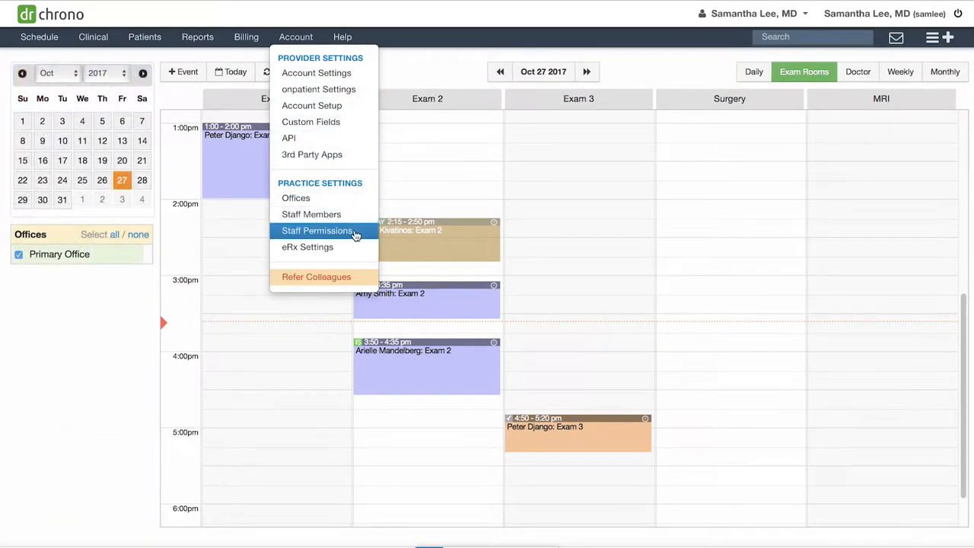
click(316, 230)
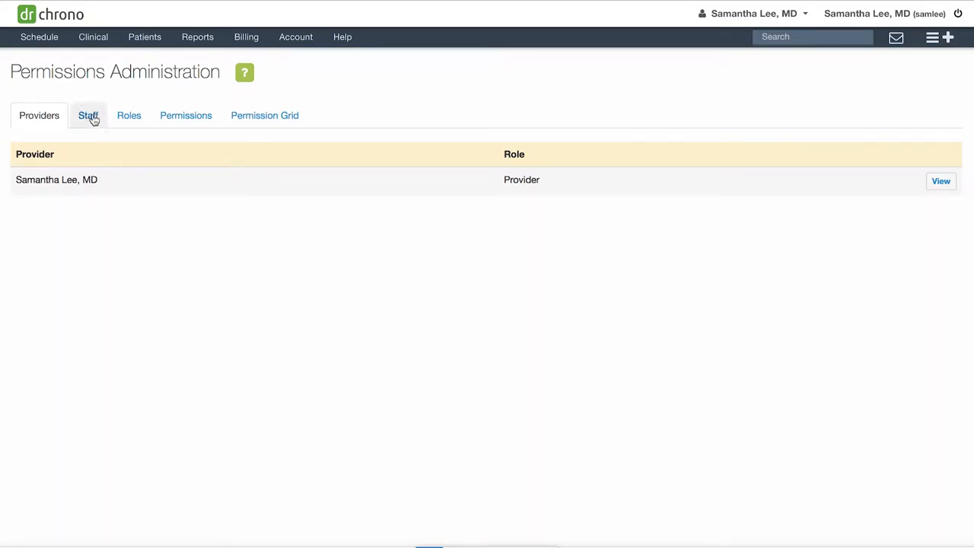
- Check staff role assignments, then view the public roles and custom Front Staff role
click(88, 115)
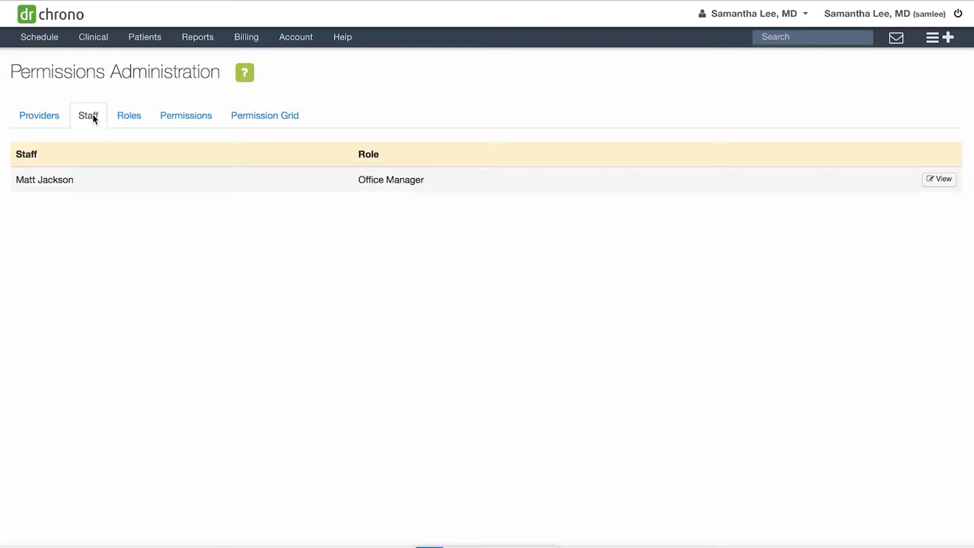
click(129, 115)
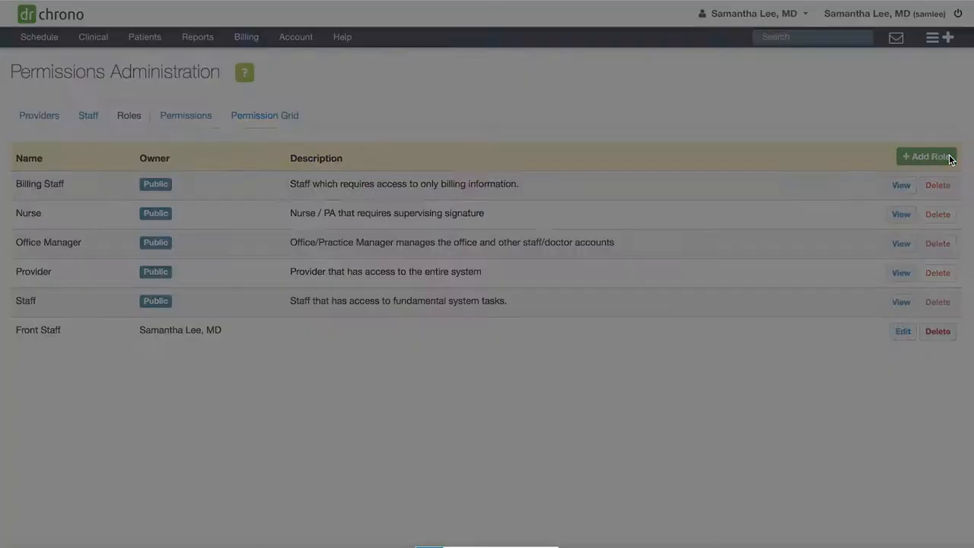
- Add and save a 'Nurse' role including clinical notes access
click(926, 156)
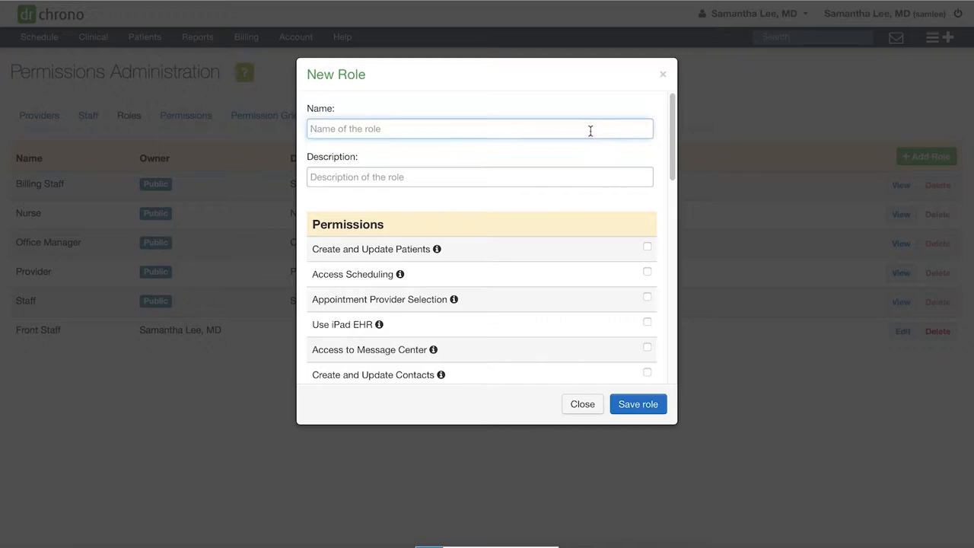
text(Nurse)
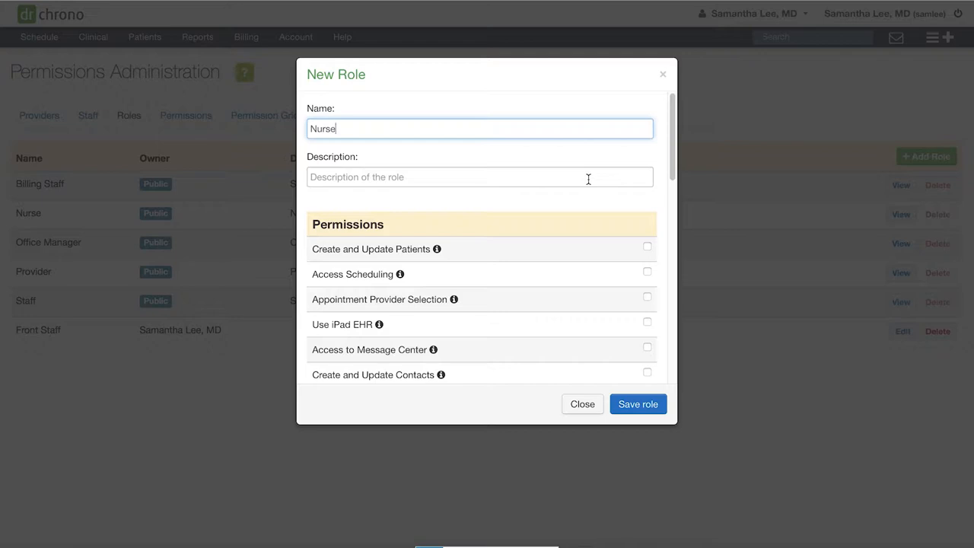
scroll(down, 3)
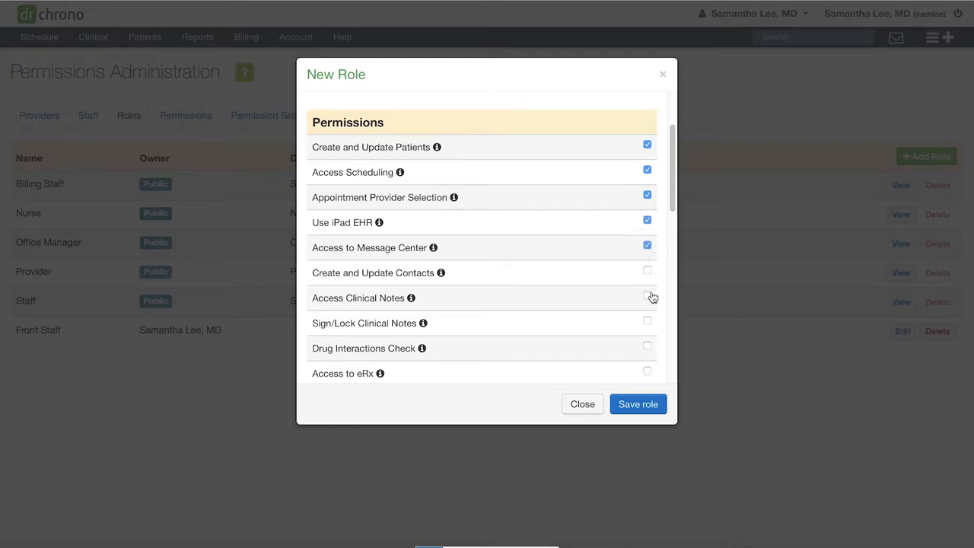
click(647, 297)
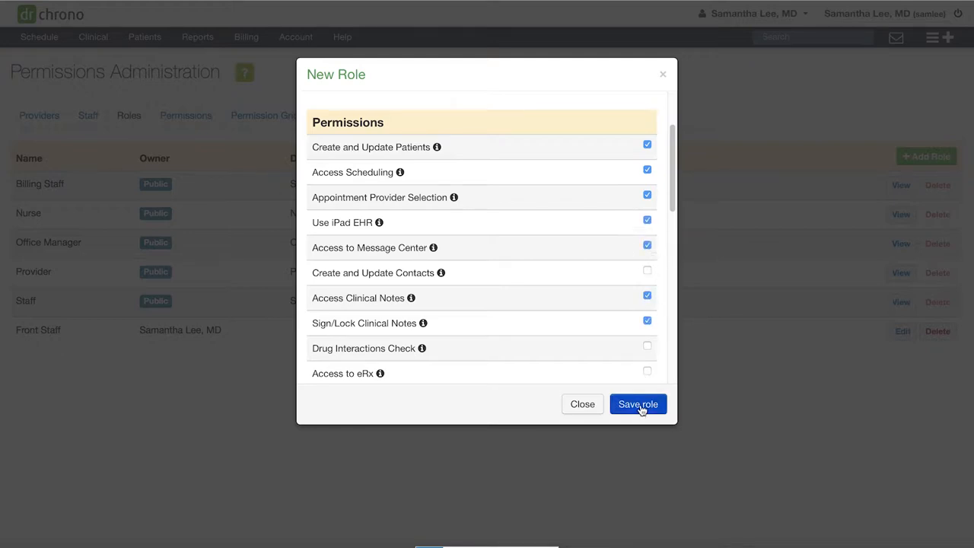
click(638, 405)
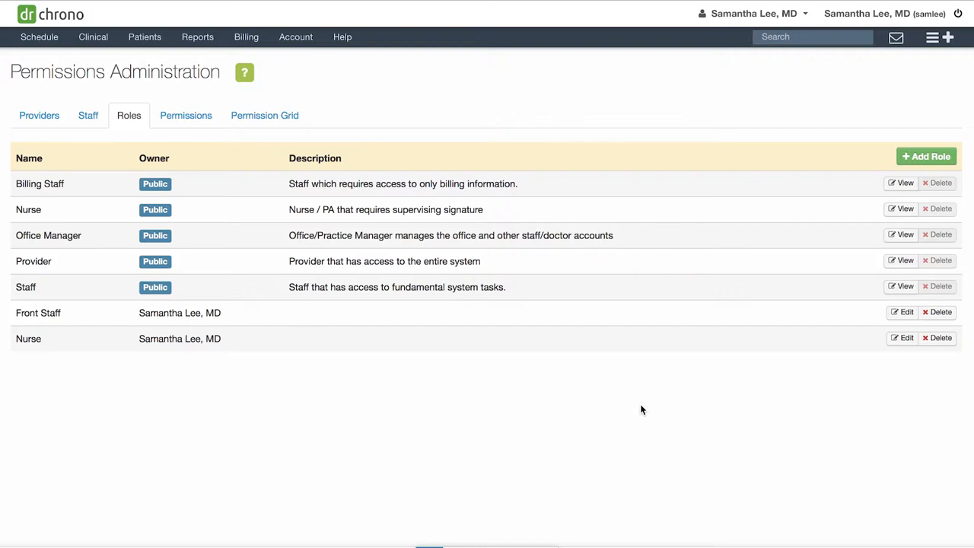
mouse_move(307, 176)
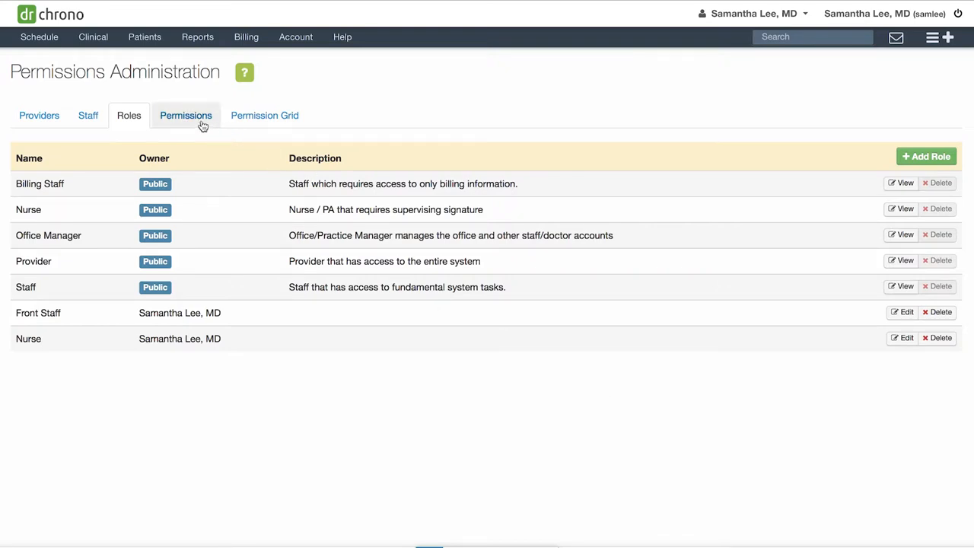
click(185, 115)
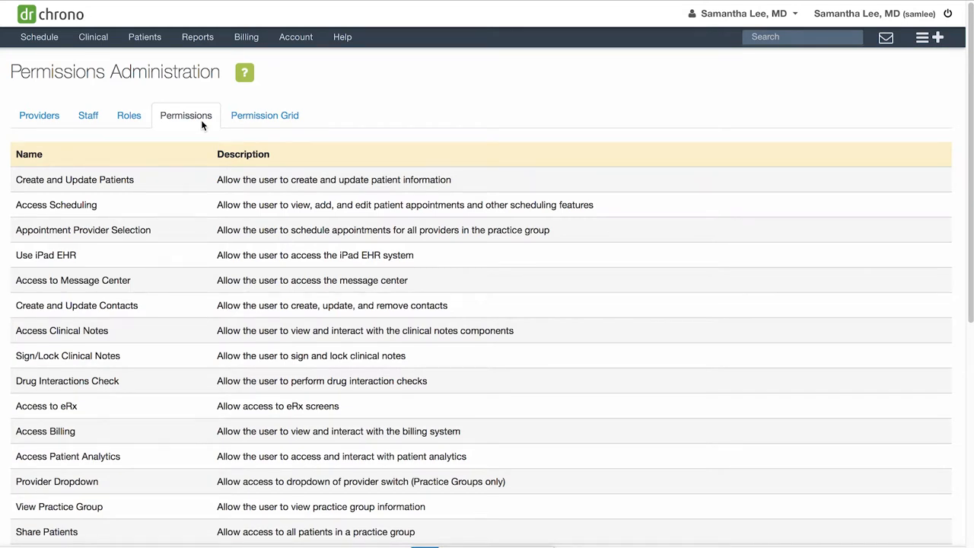
mouse_move(265, 115)
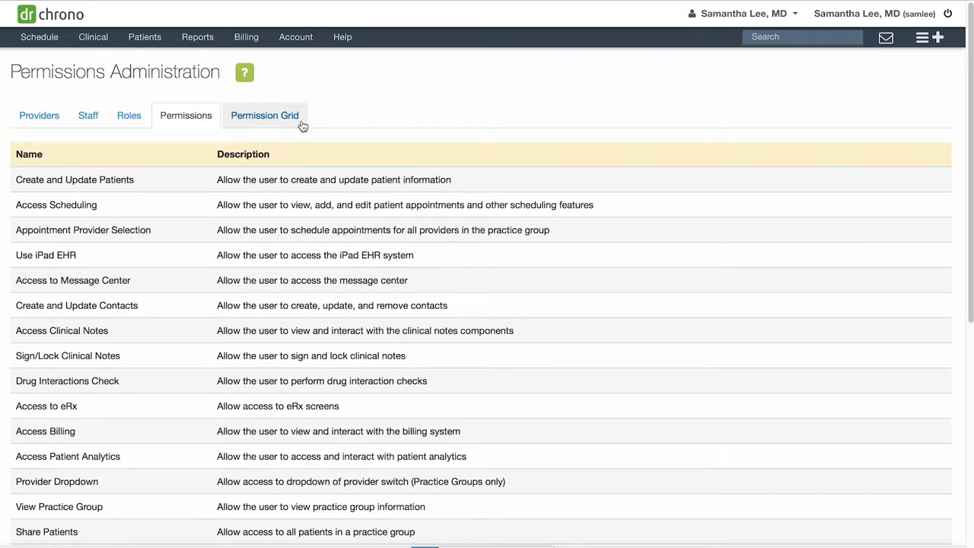
click(264, 115)
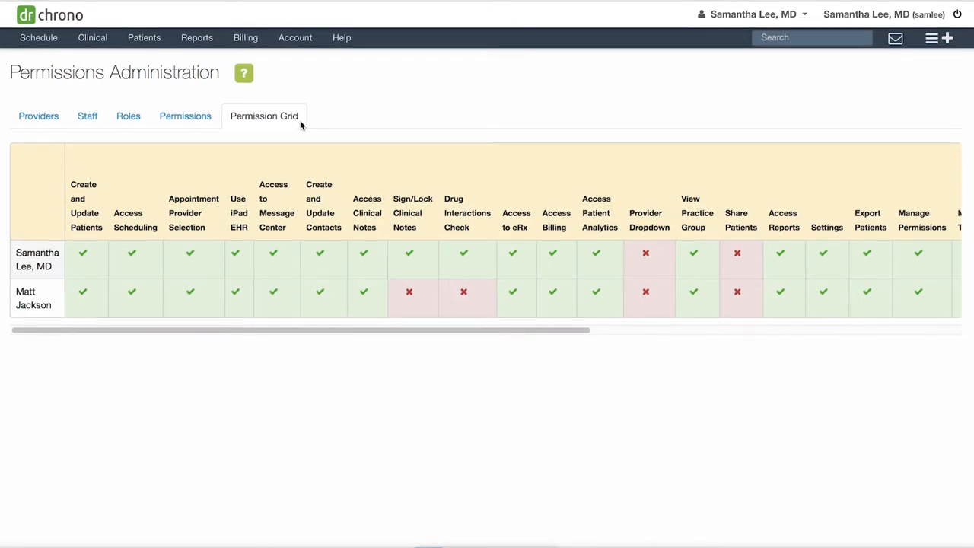
click(86, 116)
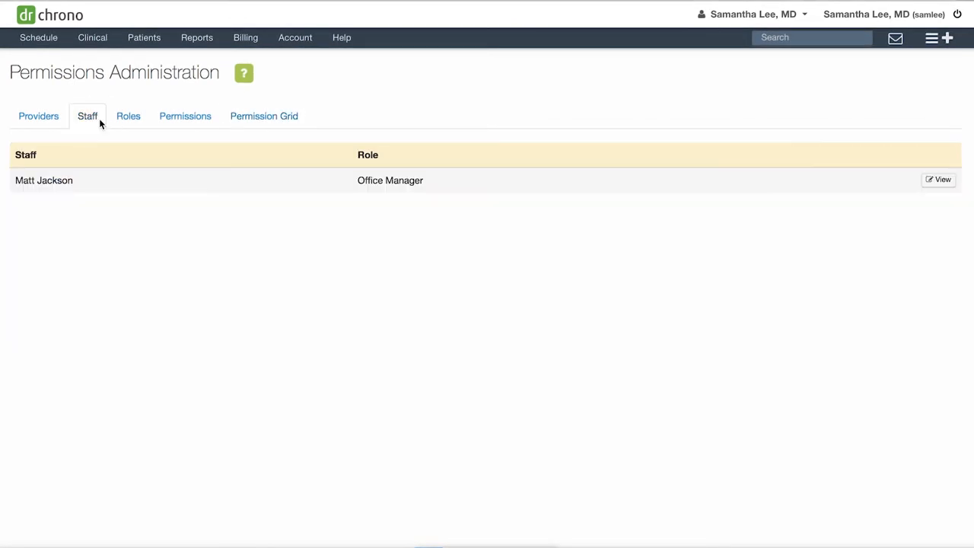
mouse_move(942, 183)
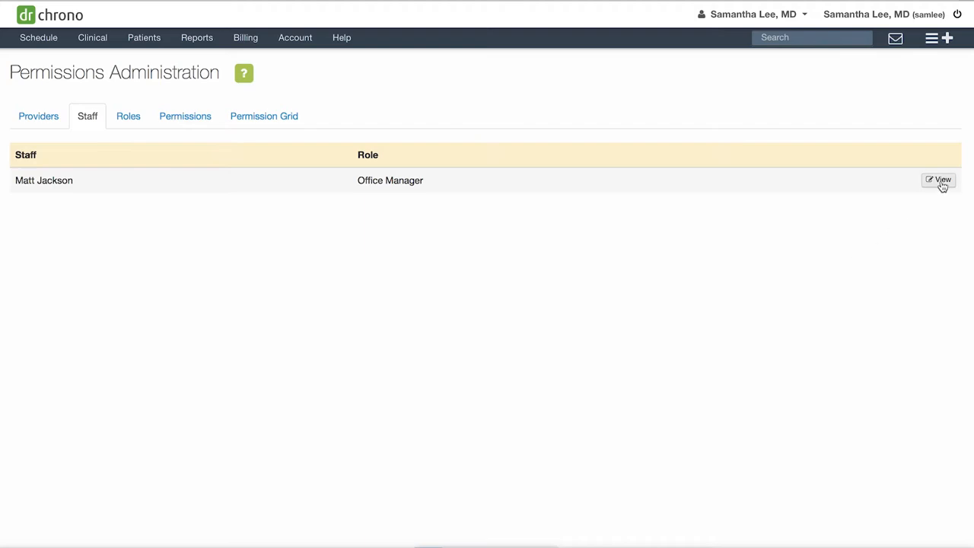
click(943, 180)
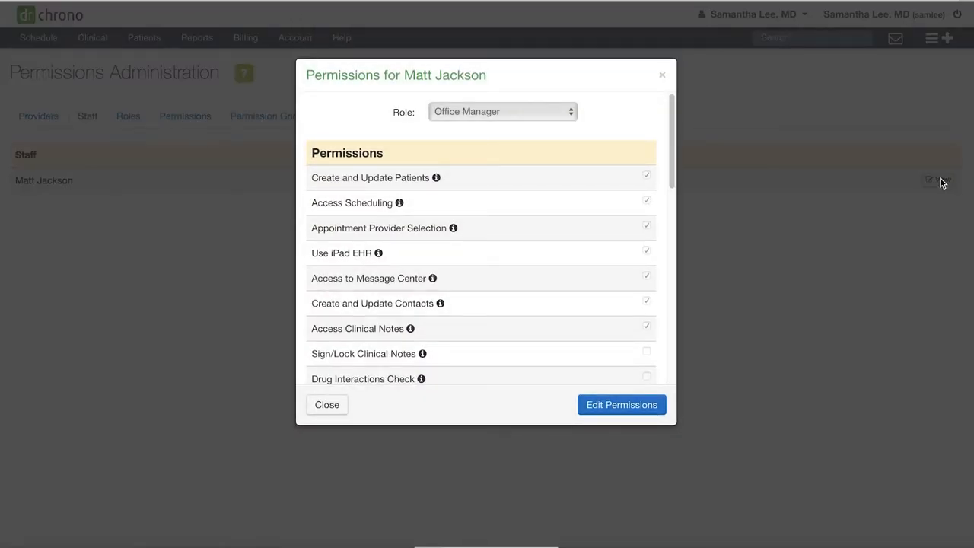
click(622, 404)
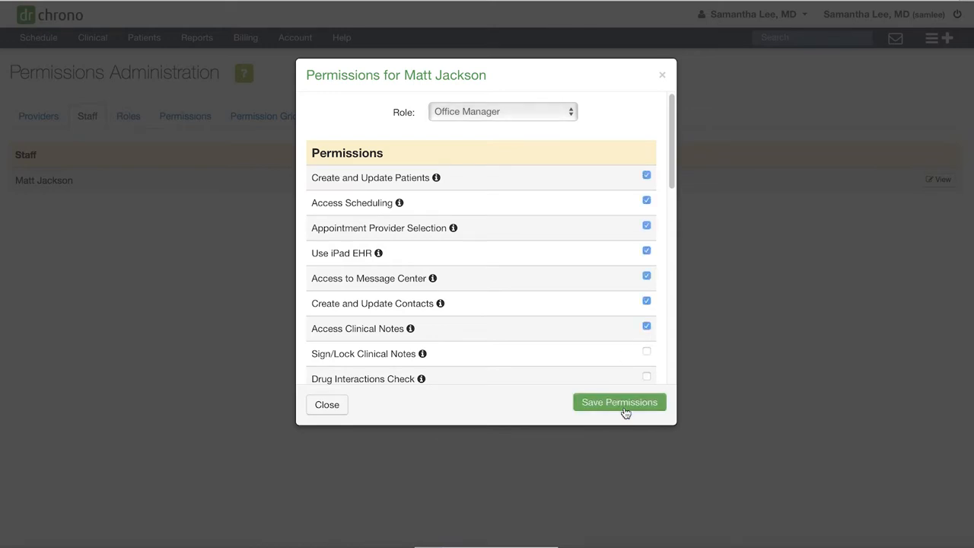
click(646, 326)
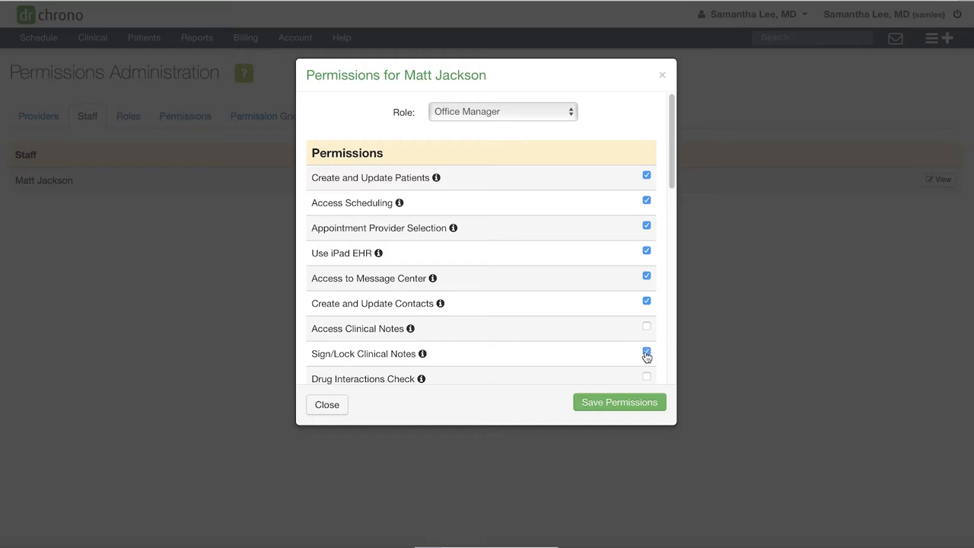
click(646, 354)
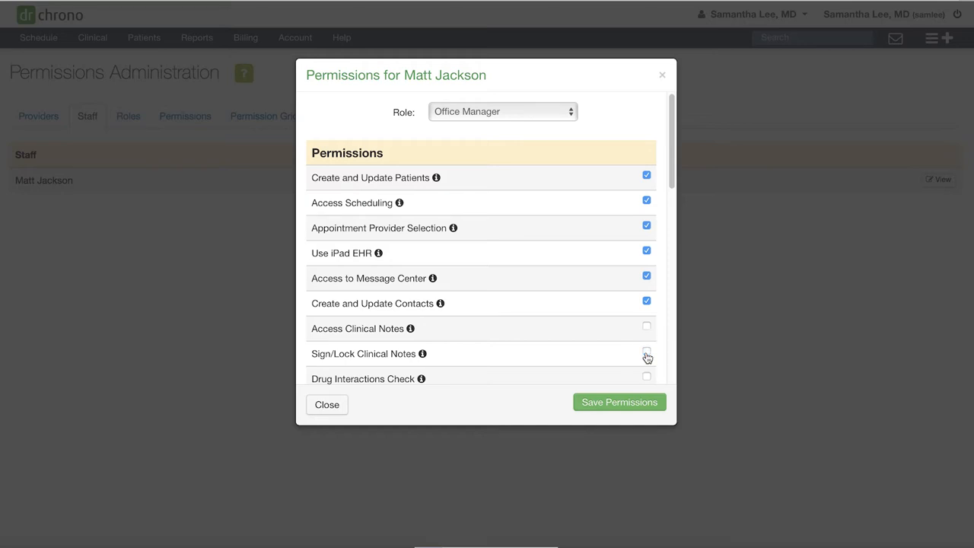
scroll(down, 3)
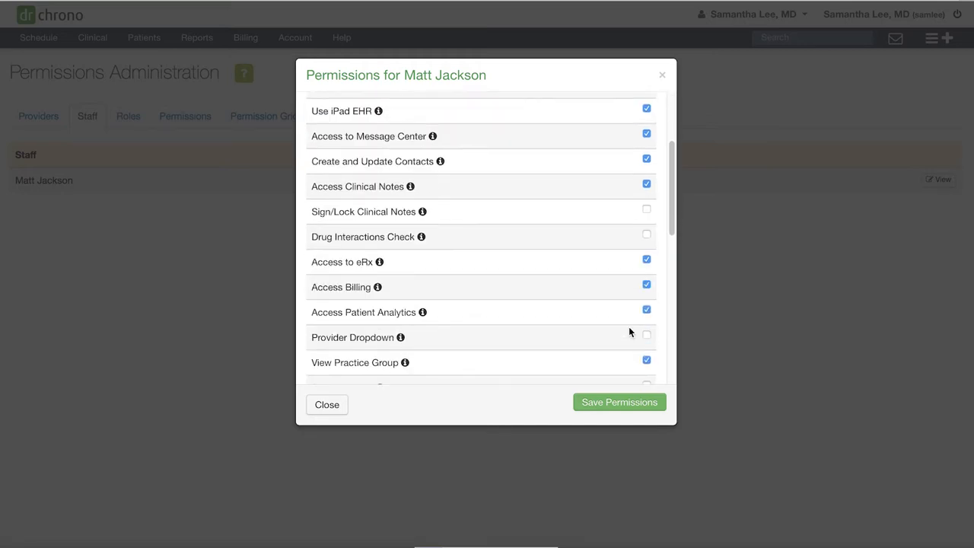
scroll(down, 3)
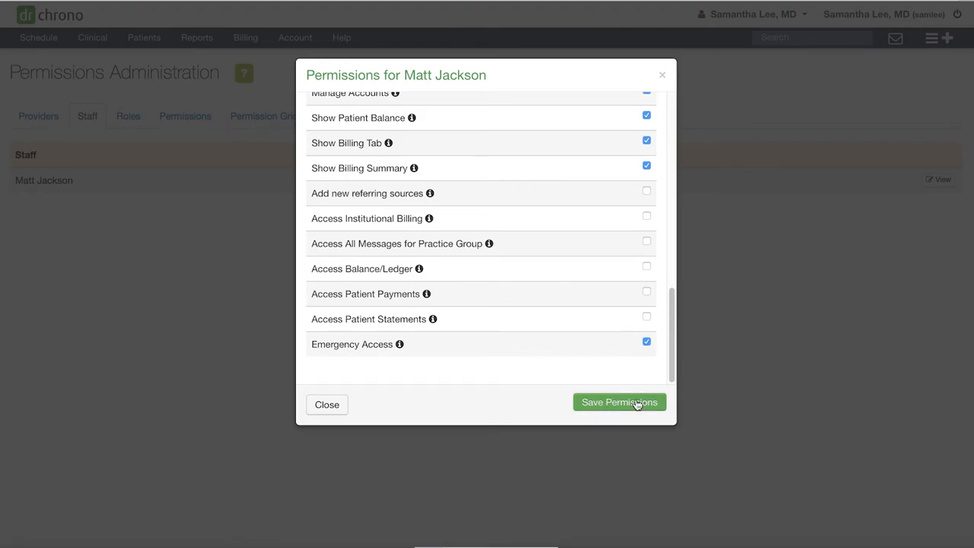
click(619, 402)
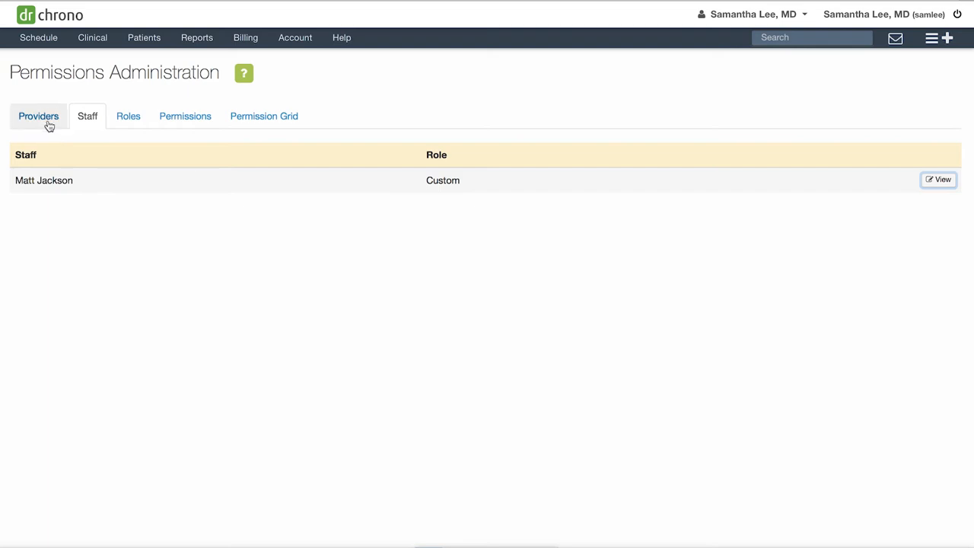
click(38, 115)
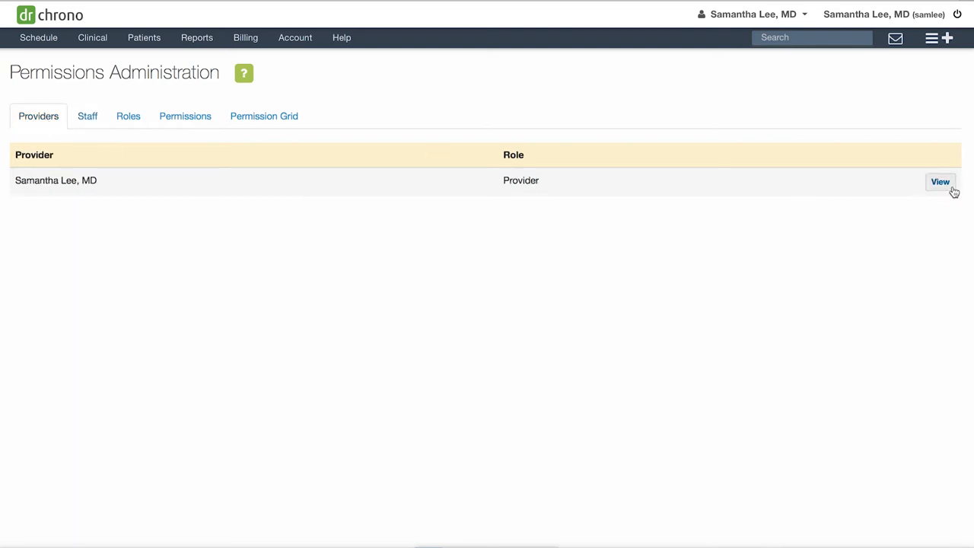
click(941, 181)
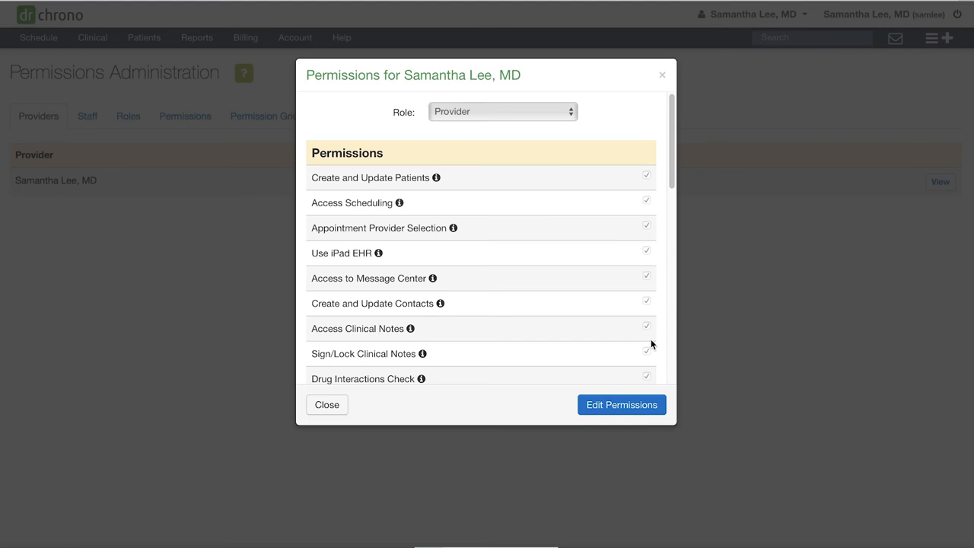
click(621, 404)
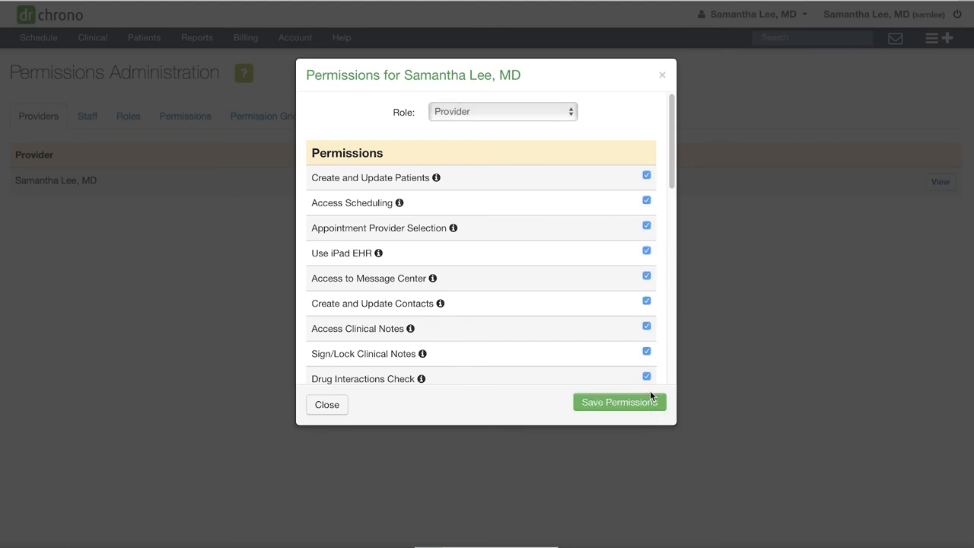
scroll(down, 3)
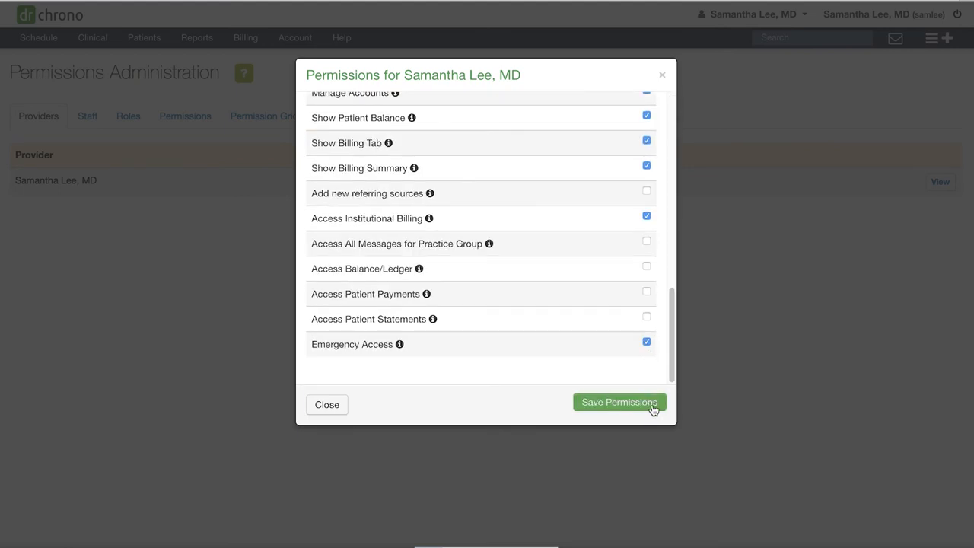